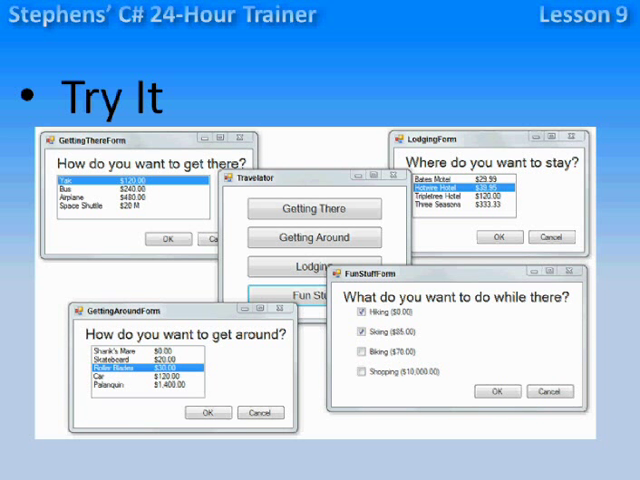
pyautogui.moveTo(348, 208)
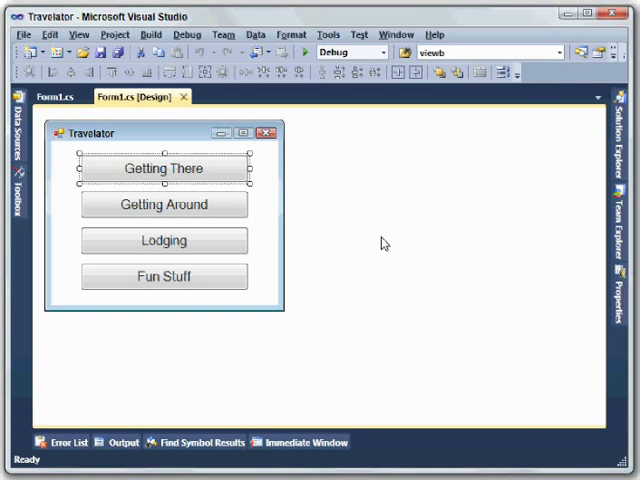
# Add a new Windows Form named GettingThereForm to the Travelator project.
pyautogui.click(164, 240)
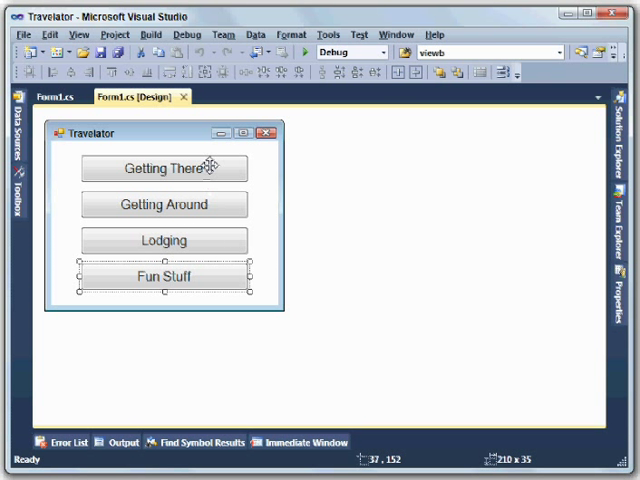
pyautogui.click(164, 168)
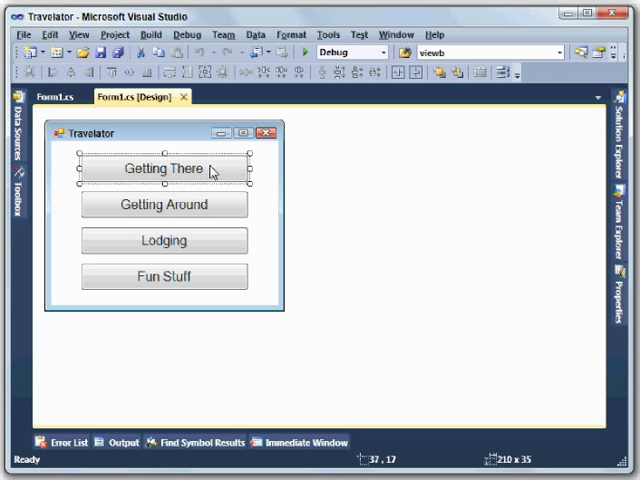
pyautogui.click(114, 36)
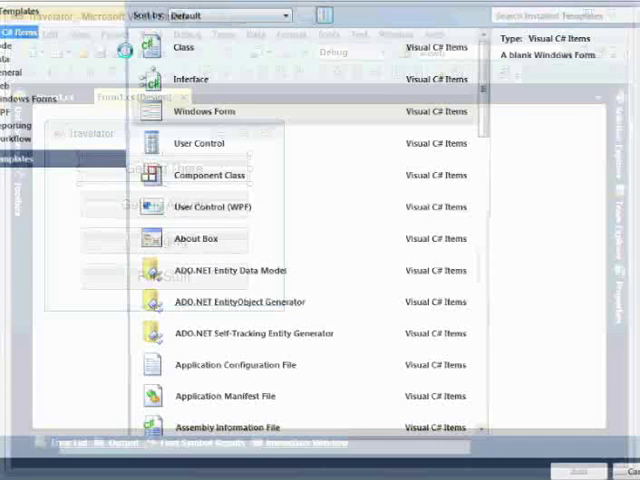
pyautogui.write('Ge')
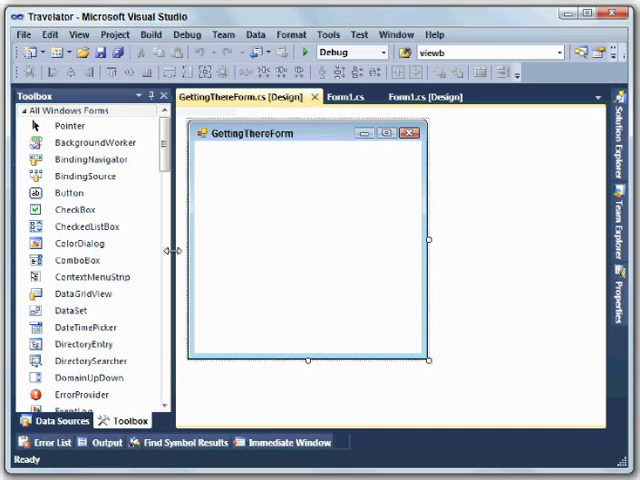
# Place a label at the top of the form reading "How do you want to get there ?".
pyautogui.scroll(-3)
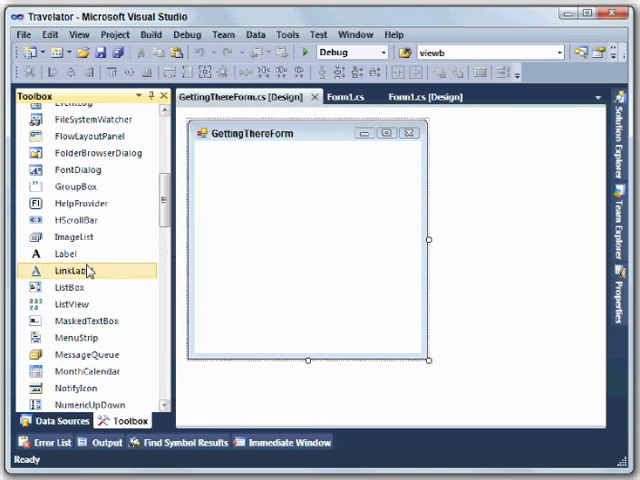
pyautogui.moveTo(72, 270); pyautogui.dragTo(216, 152)
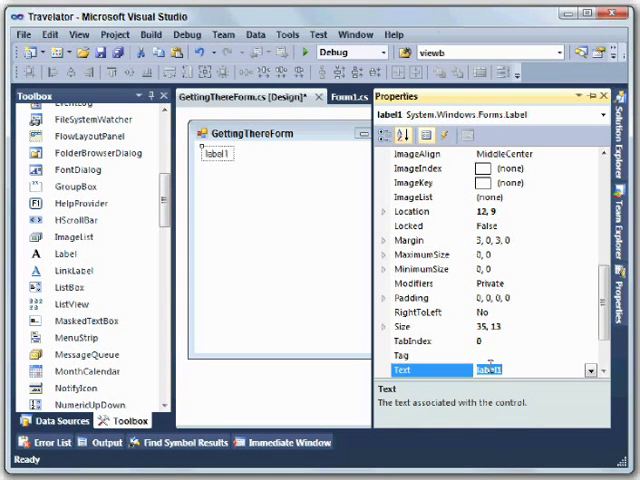
pyautogui.write('How do you')
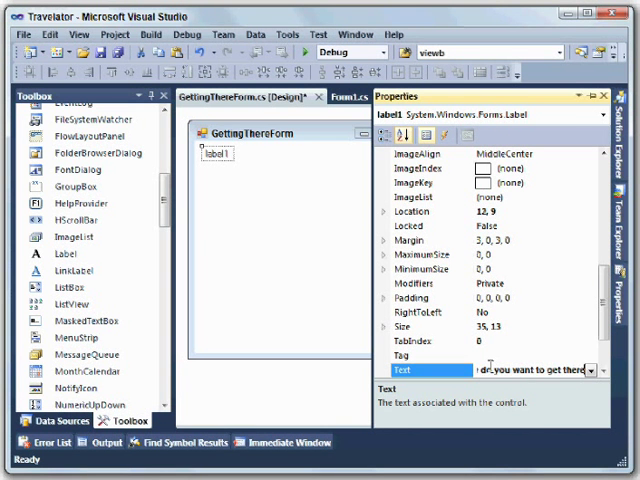
pyautogui.write('How do you want to get there ?')
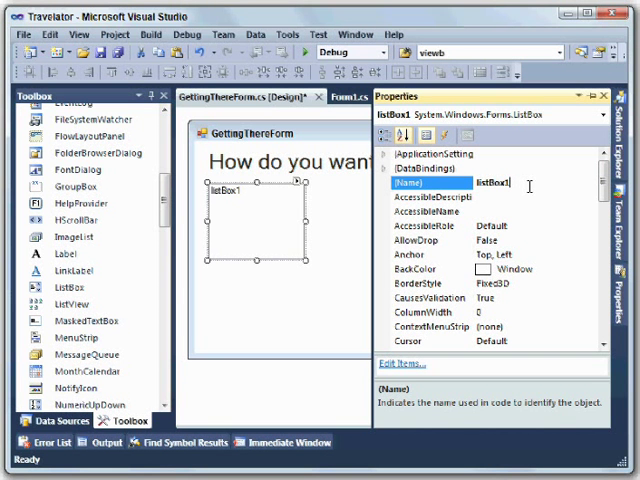
# Name the list box choiceListBox and go to its Items property.
pyautogui.write('choicelistBox')
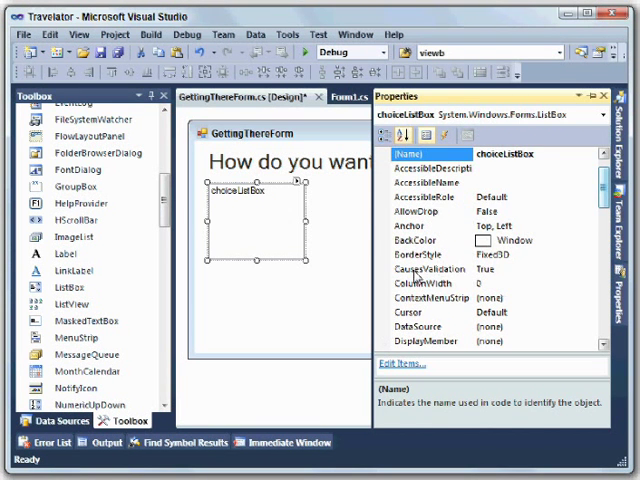
pyautogui.scroll(-3)
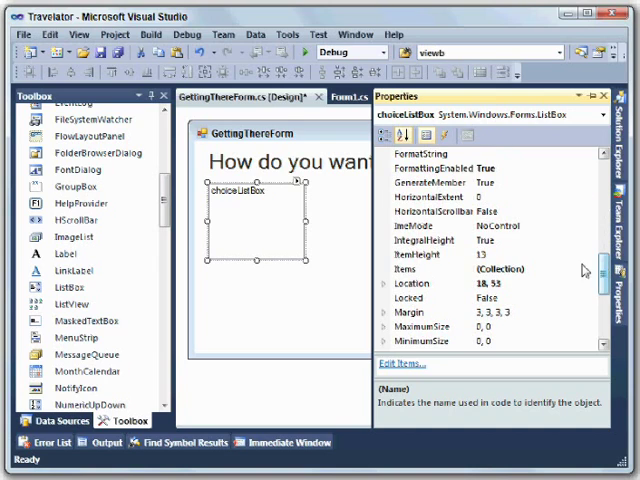
pyautogui.click(404, 268)
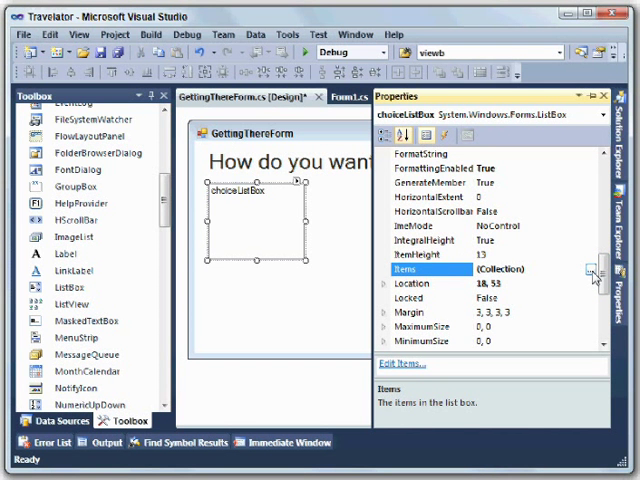
# Fill the Items collection with Van, Bus $240, Airplane and Space Shuttle priced options.
pyautogui.click(592, 268)
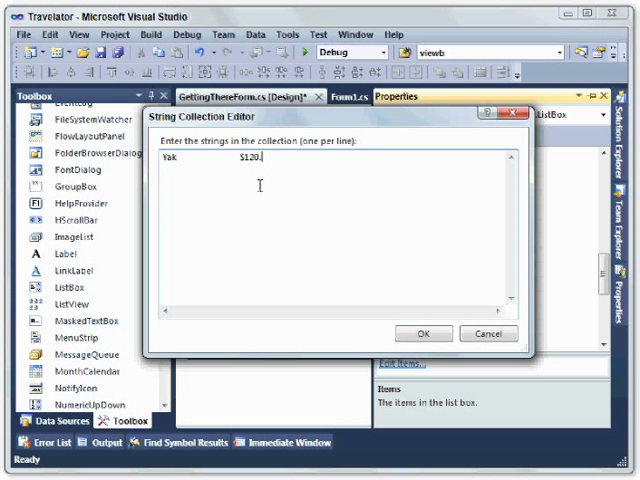
pyautogui.write('Bus')
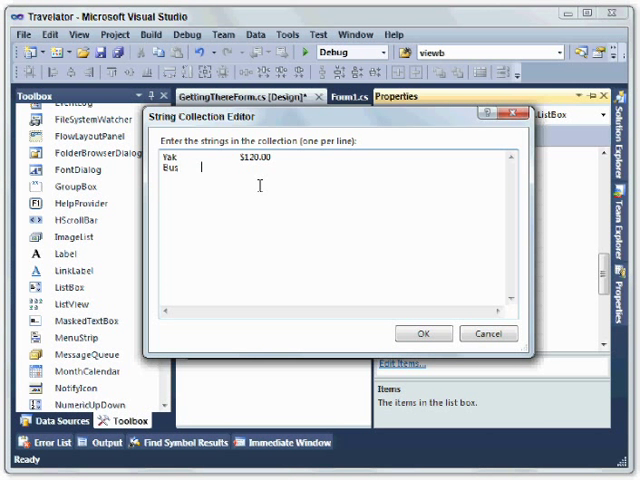
pyautogui.write('$240.')
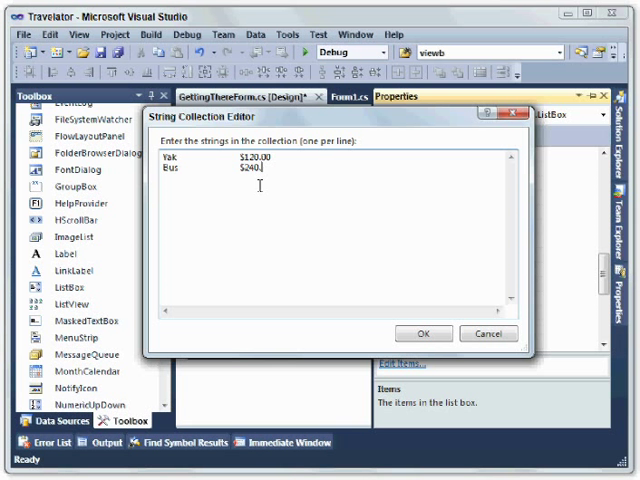
pyautogui.write('Airplane')
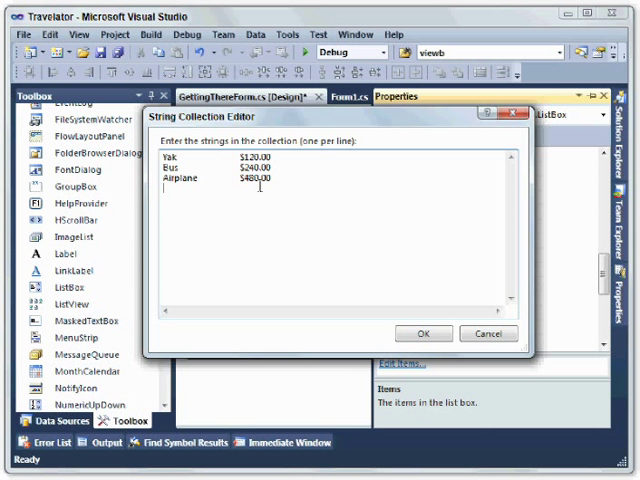
pyautogui.write('Space Shuttle $20')
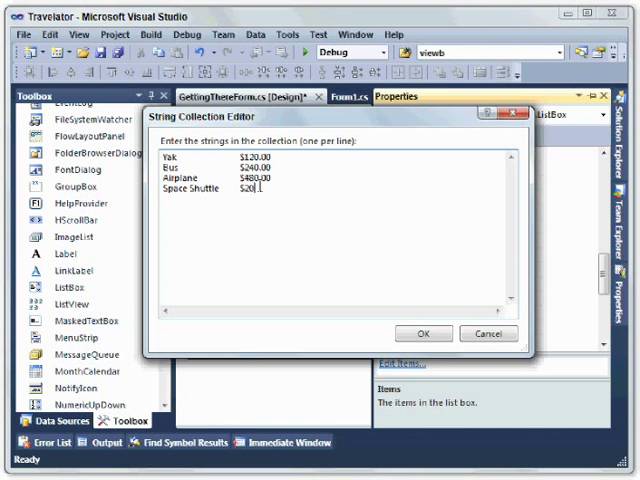
pyautogui.click(422, 332)
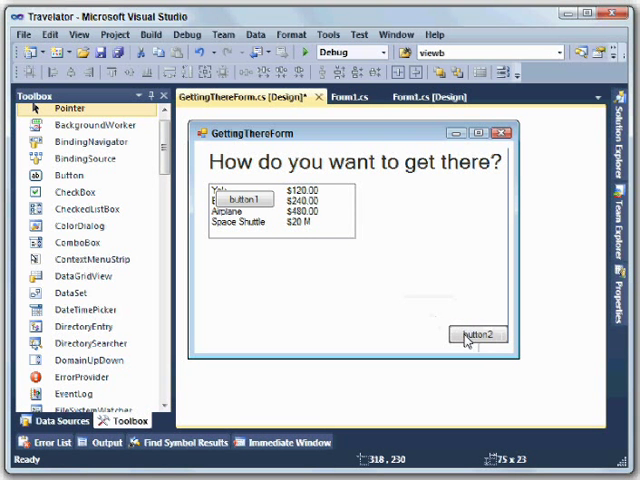
# Place two buttons below the list and name them okButton and cancelButton.
pyautogui.click(476, 334)
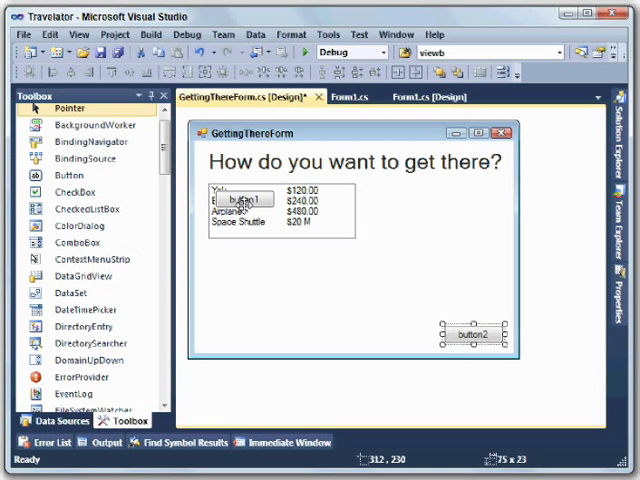
pyautogui.moveTo(240, 198); pyautogui.dragTo(404, 334)
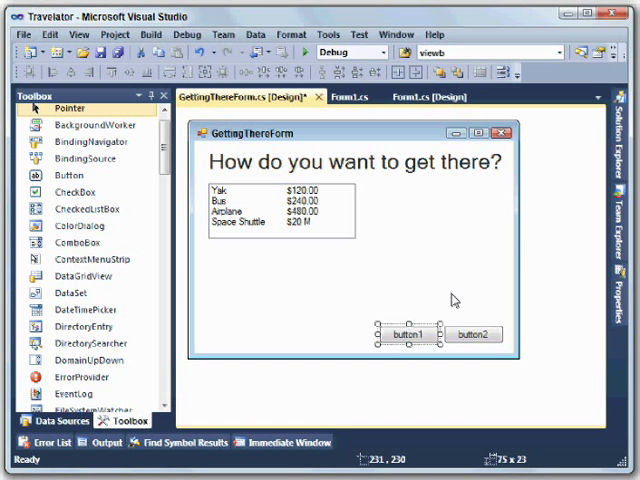
pyautogui.moveTo(558, 304)
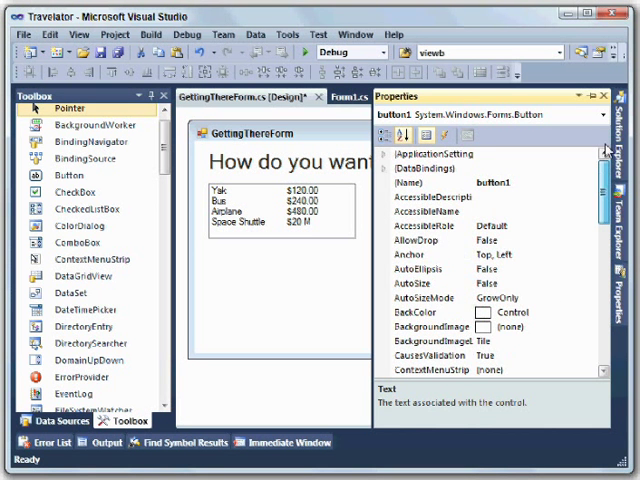
pyautogui.write('okB')
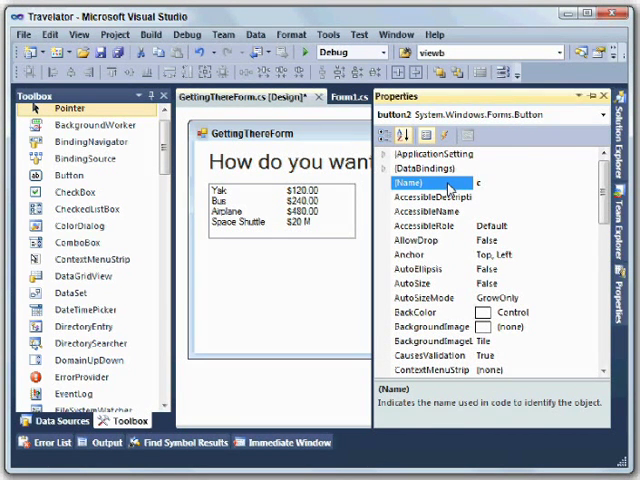
pyautogui.write('cancelButton')
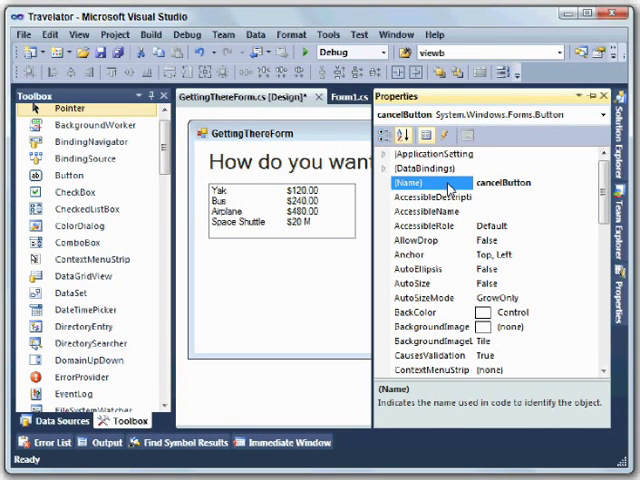
pyautogui.scroll(-3)
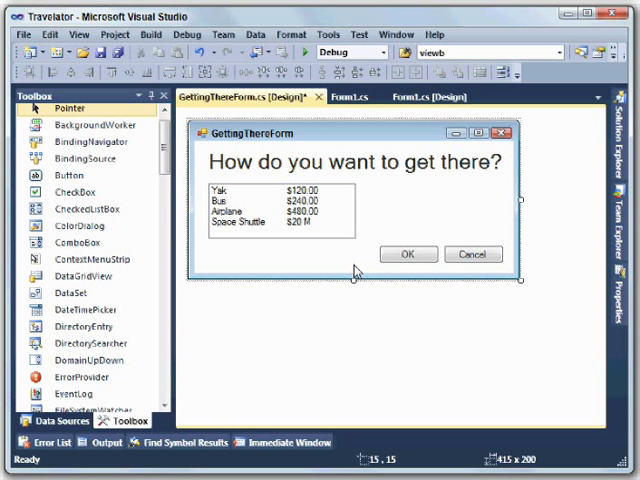
pyautogui.moveTo(452, 206)
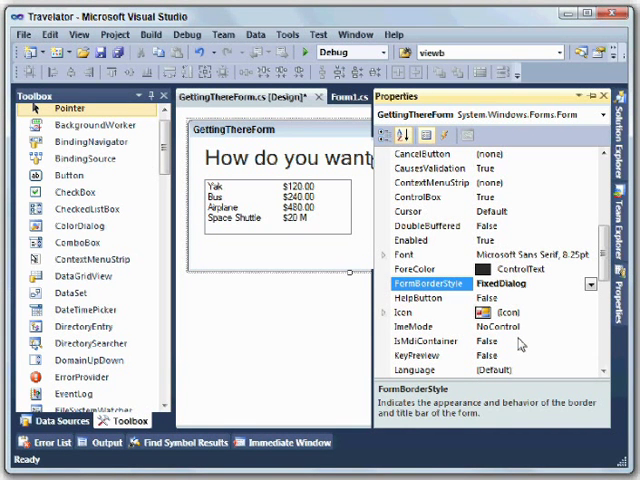
# Set the form's FormBorderStyle to FixedDialog in the Properties window.
pyautogui.scroll(-3)
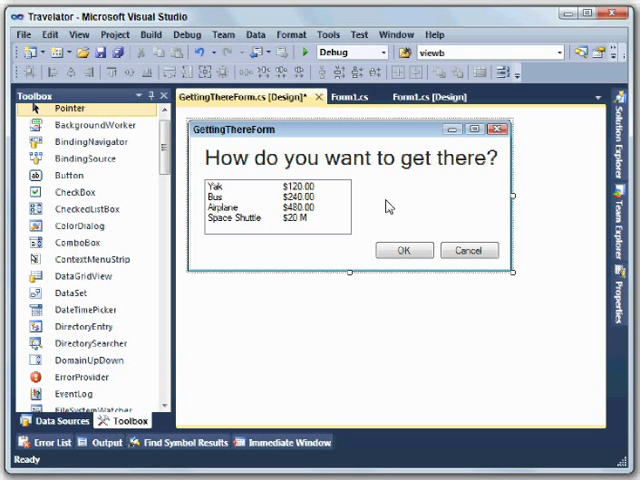
pyautogui.moveTo(388, 204)
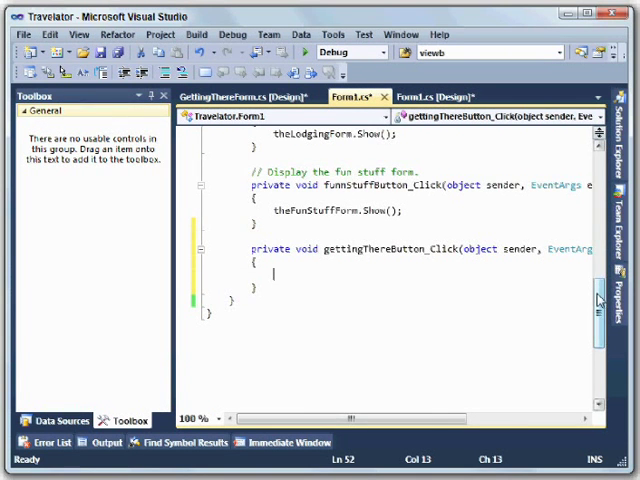
# Declare a GettingThereForm theGettingThereForm field and create it with new GettingThereForm in Form1_Load.
pyautogui.scroll(3)
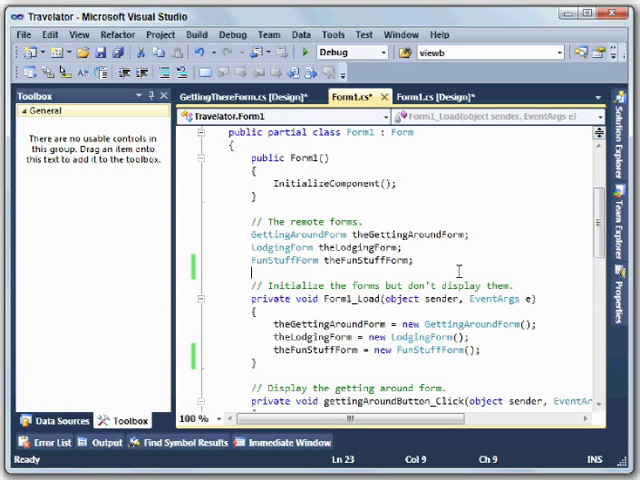
pyautogui.moveTo(344, 350)
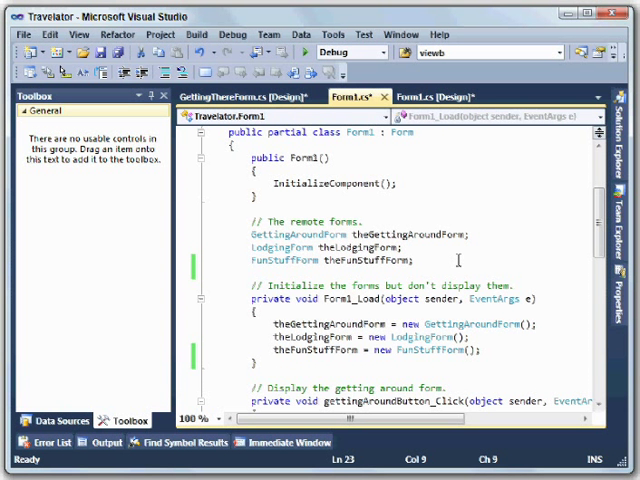
pyautogui.write('GettingThereForm theGetting')
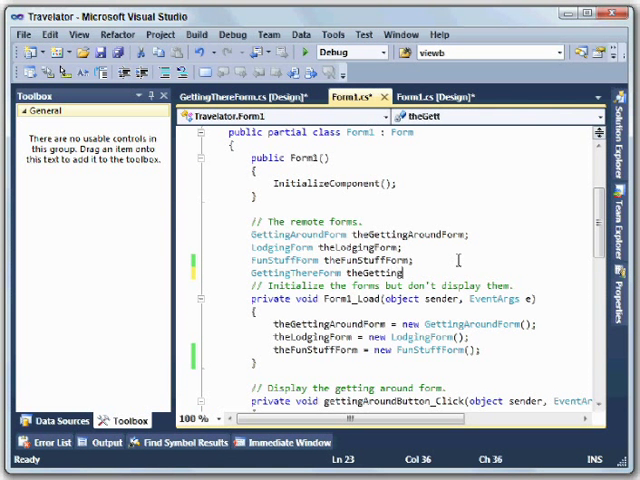
pyautogui.write('ThereForm;')
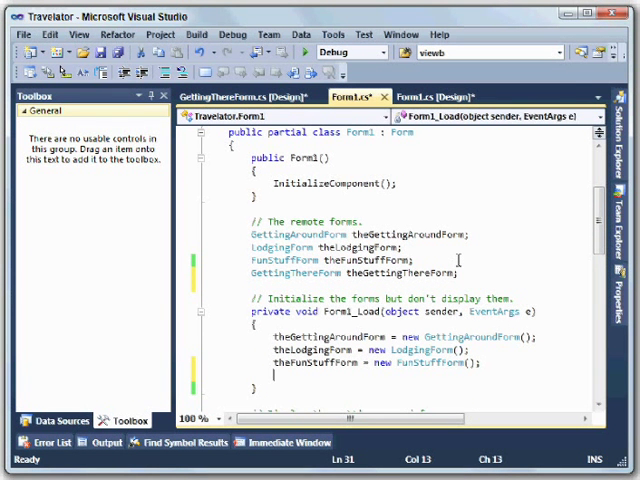
pyautogui.write('theGettingThereForm =')
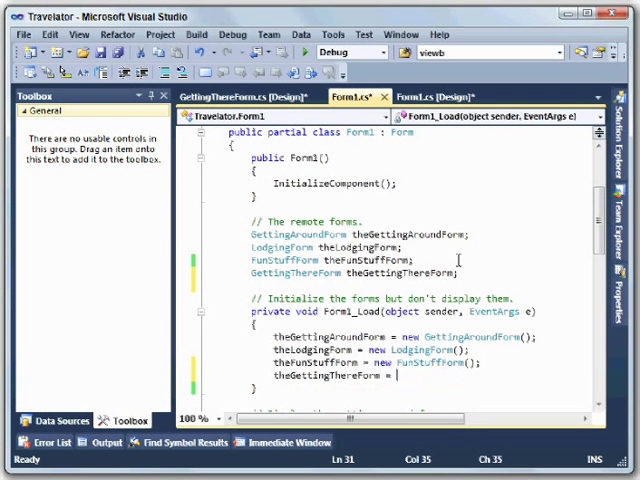
pyautogui.write('new GettingThereForm')
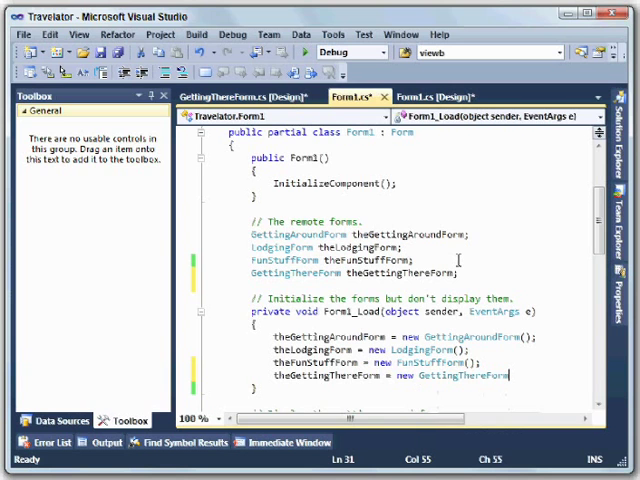
# Call theGettingThereForm.Show() in the gettingThereButton_Click handler.
pyautogui.scroll(-3)
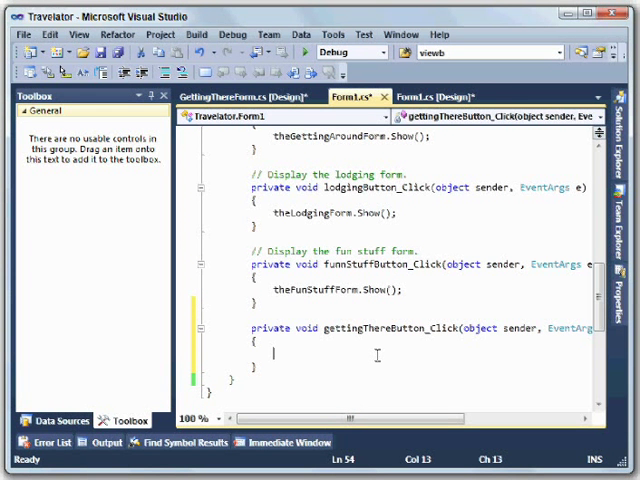
pyautogui.write('thegettingThereForm.Show();')
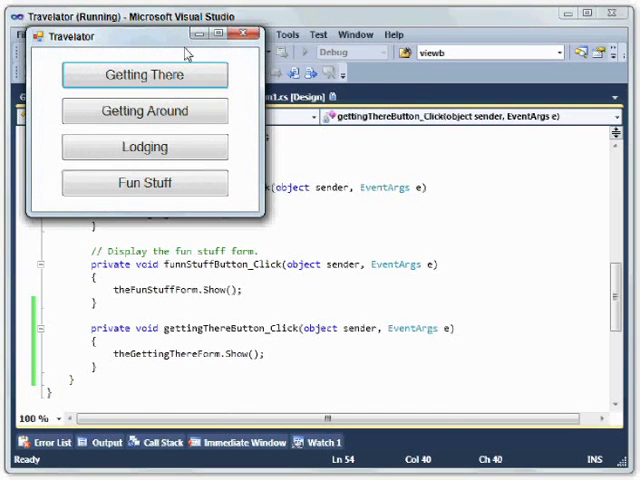
# In the running app, open Getting There and Getting Around dialogs, then close Travelator.
pyautogui.click(144, 76)
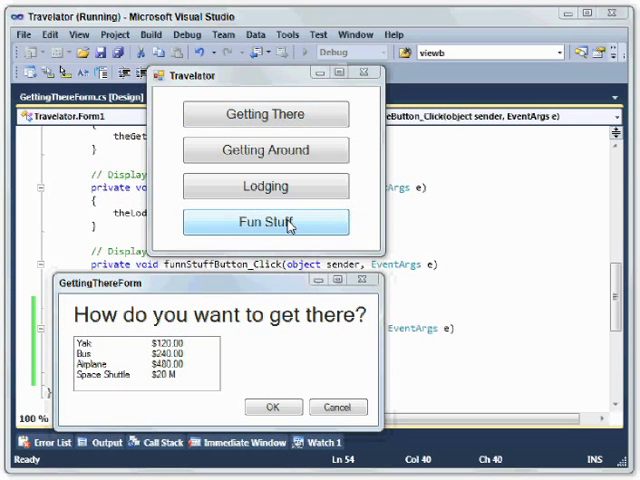
pyautogui.click(264, 220)
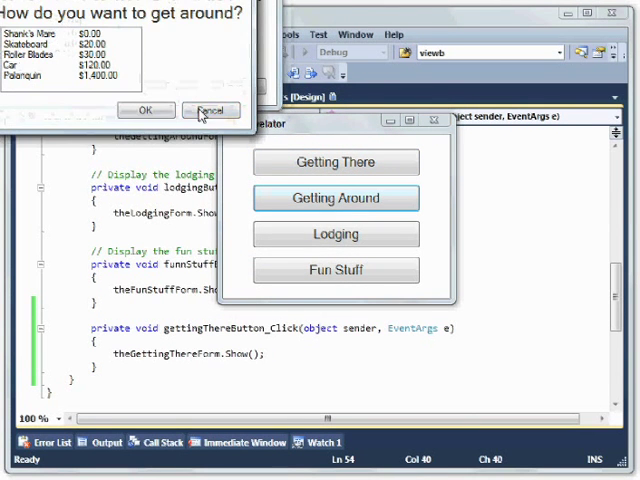
pyautogui.click(336, 162)
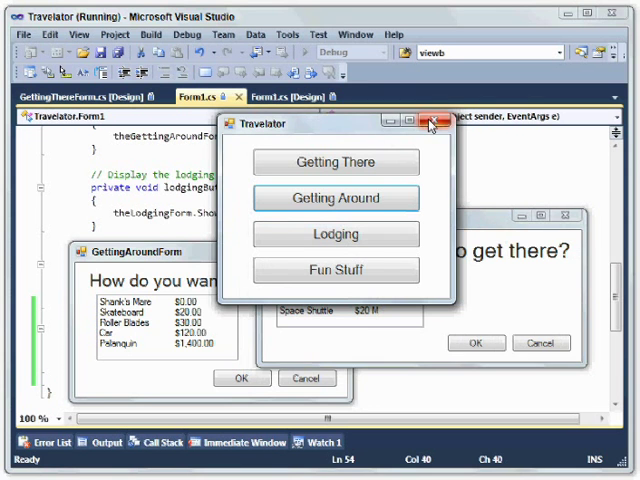
pyautogui.click(428, 124)
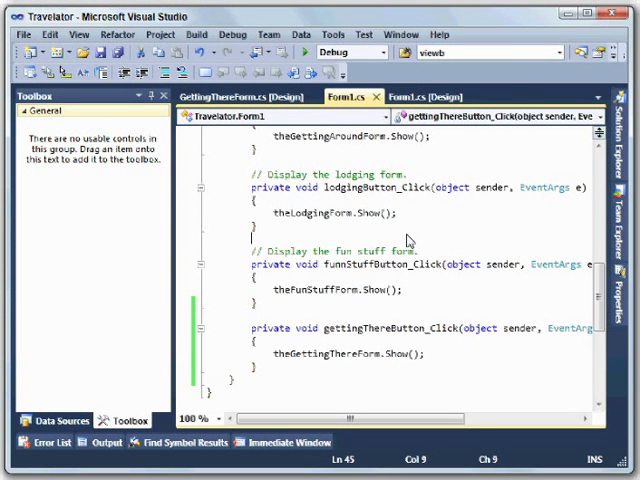